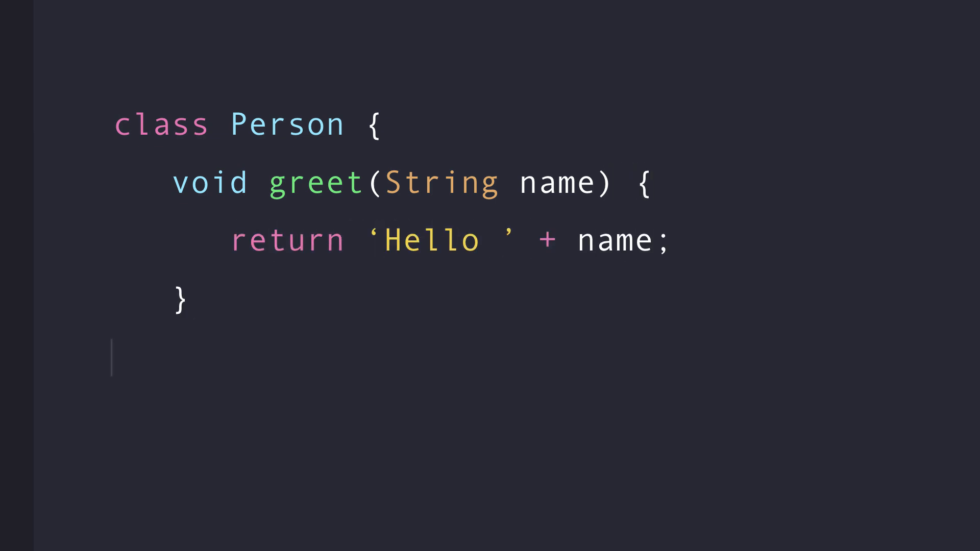
text(})
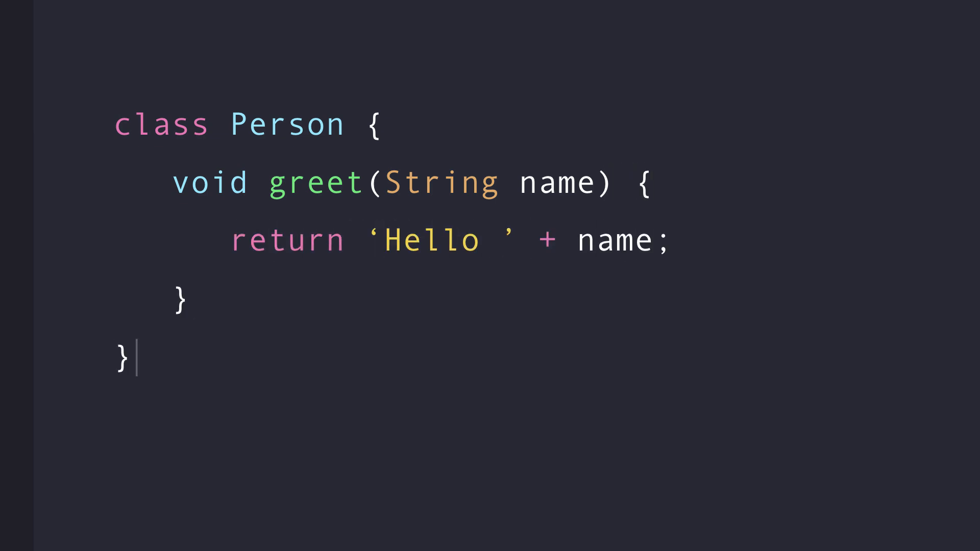